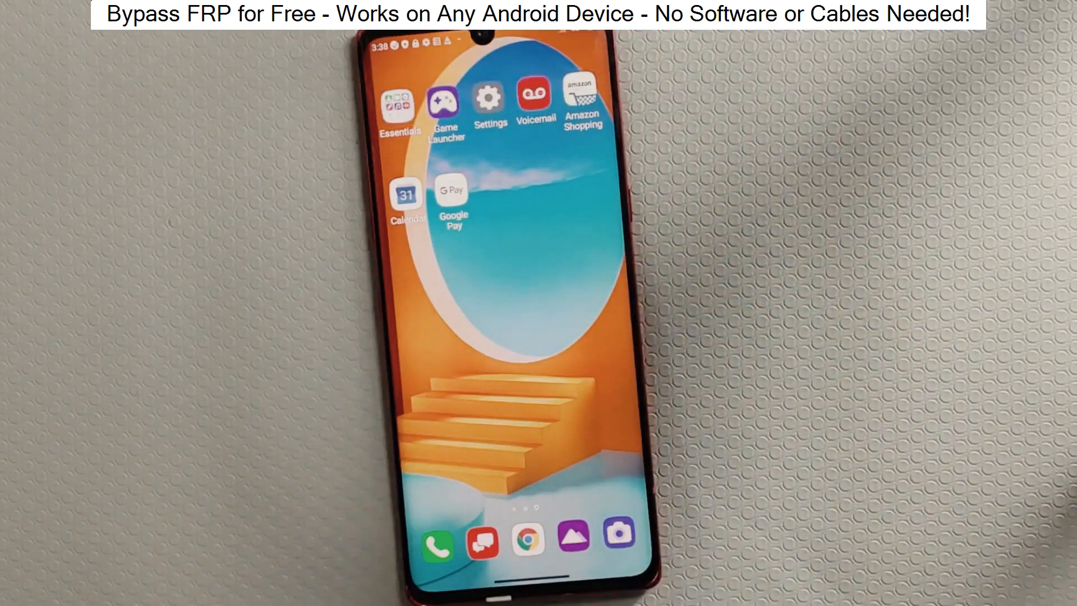
On the 'Verifying your account' screen, try Next with the email field empty to trigger the error.
left_click(488, 99)
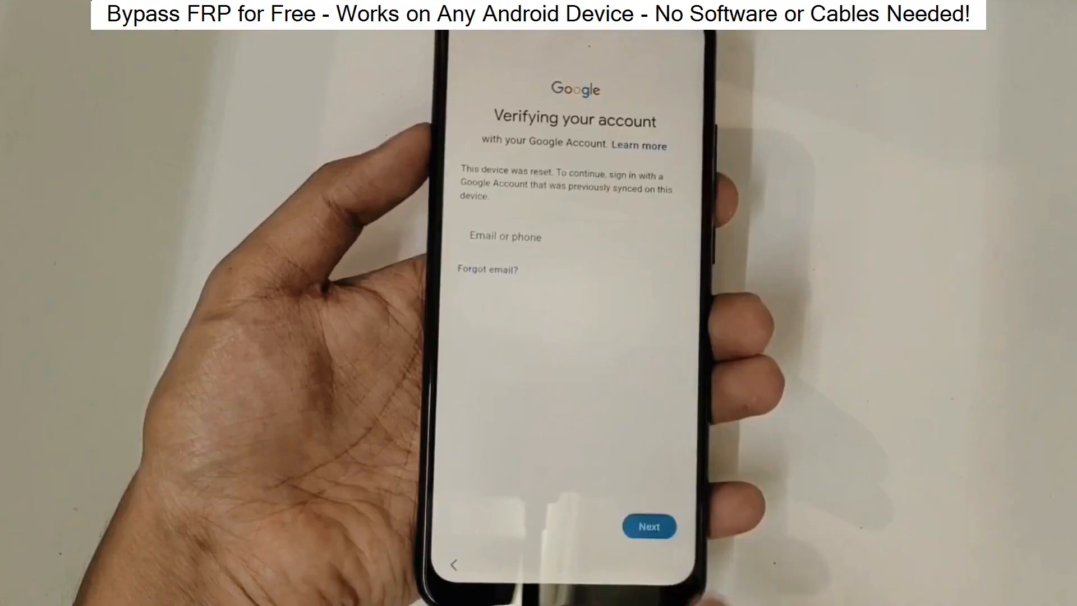
left_click(648, 526)
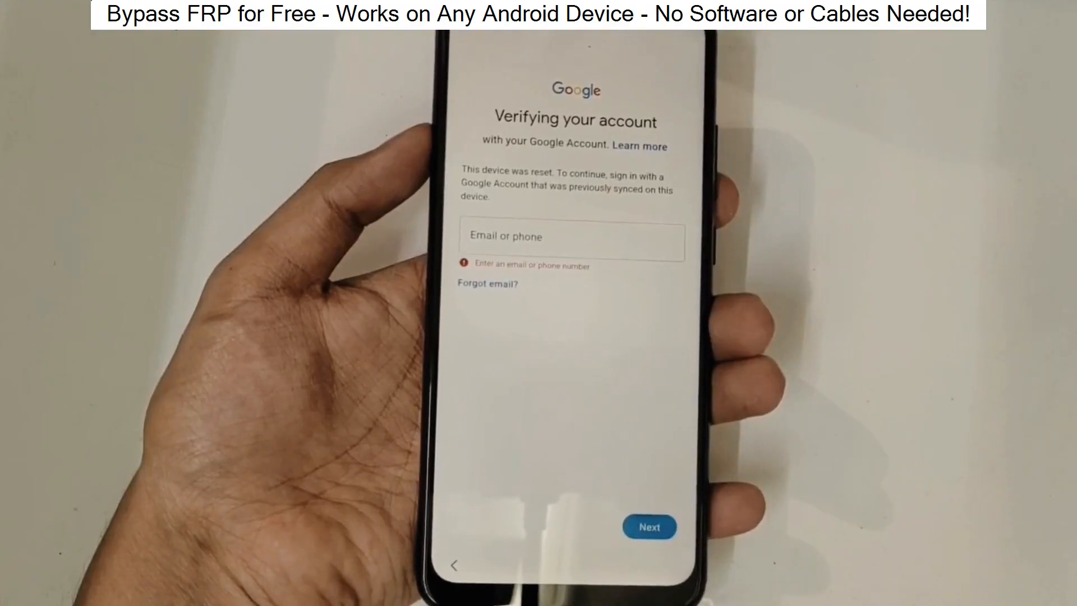
left_click(570, 237)
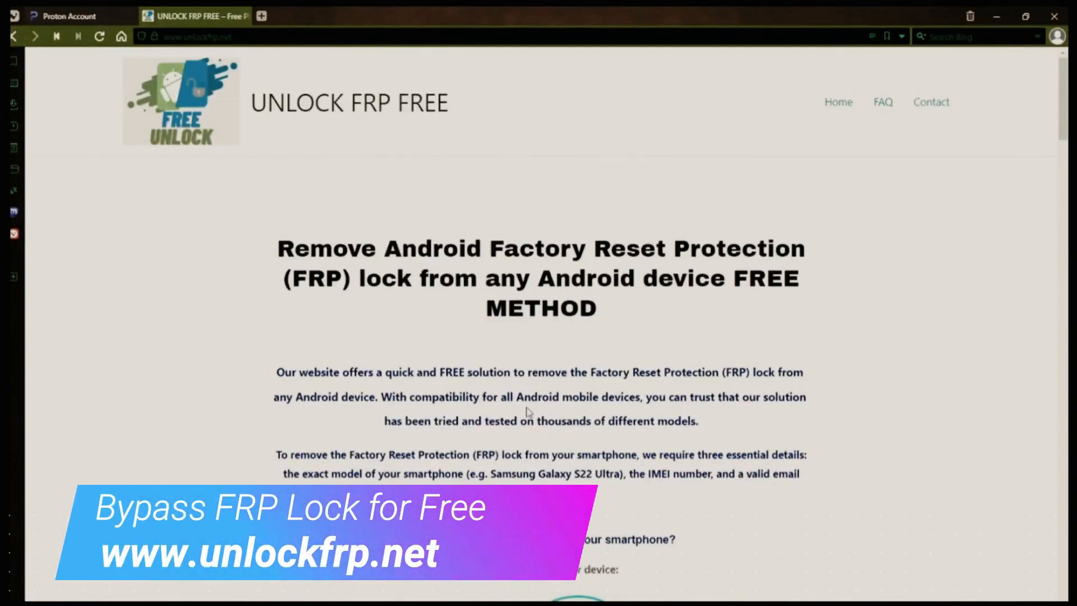
Scroll the unlockfrp.net home page down to the 'Complete the form' FRP removal section.
scroll("down", 3)
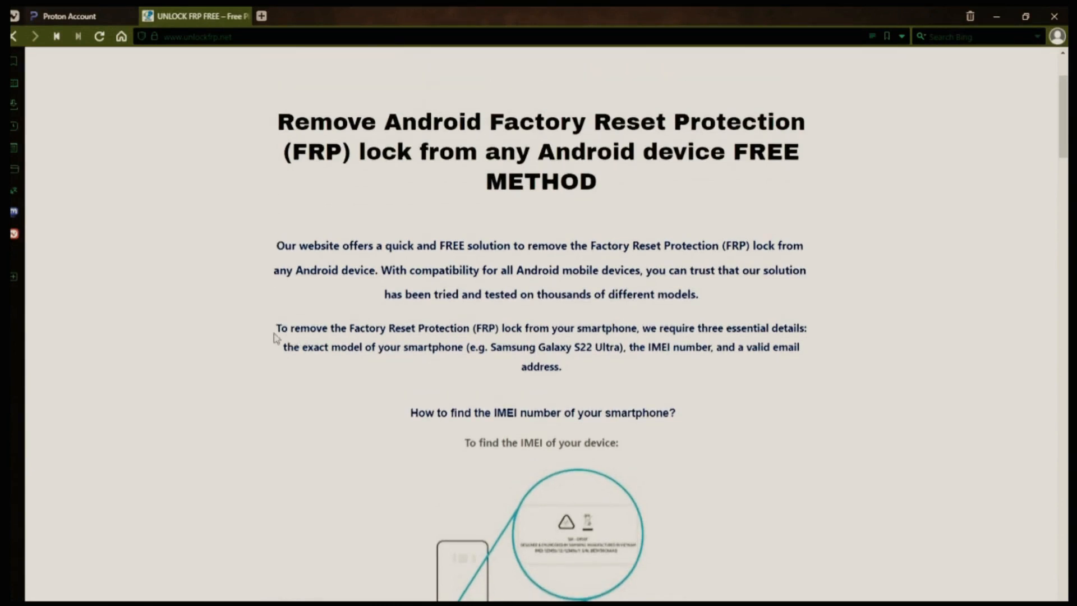
scroll("down", 3)
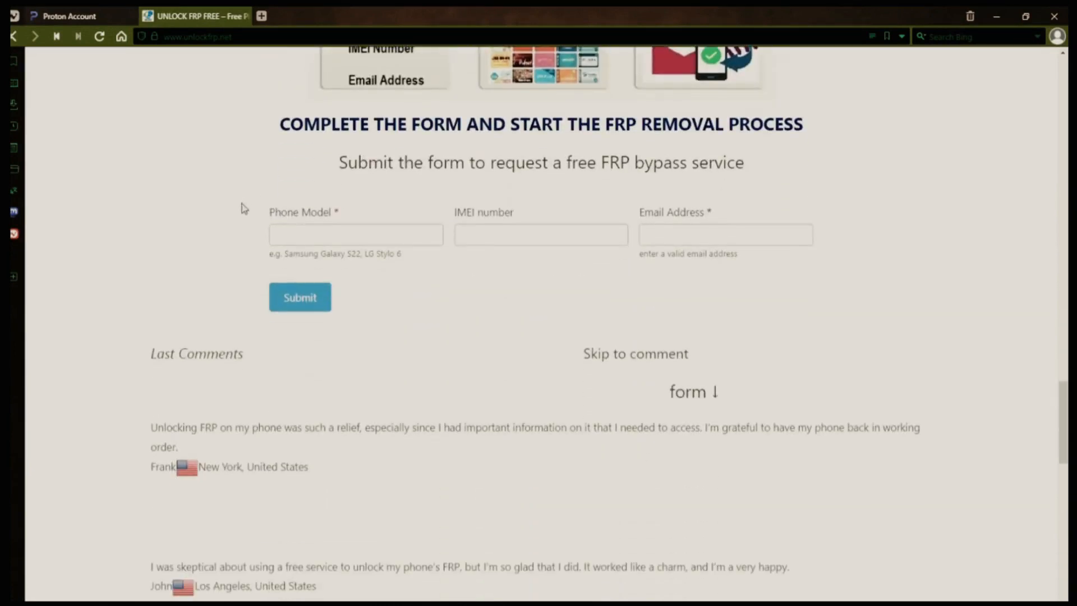
mouse_move(513, 217)
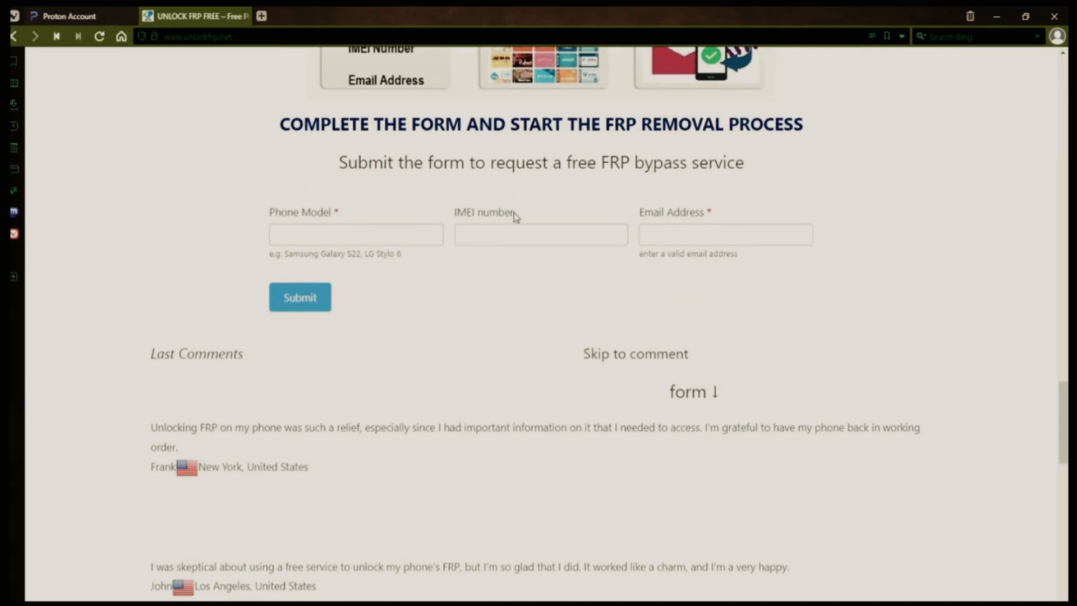
double_click(670, 212)
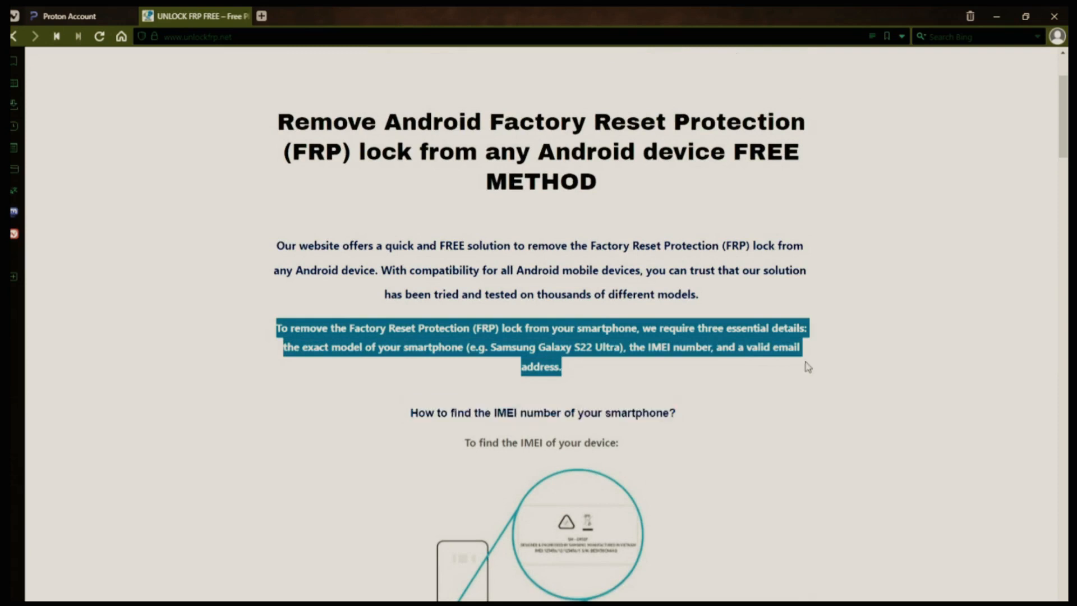
Scroll to the IMEI guidance and highlight the tip about the IMEI on the device back.
left_click(597, 346)
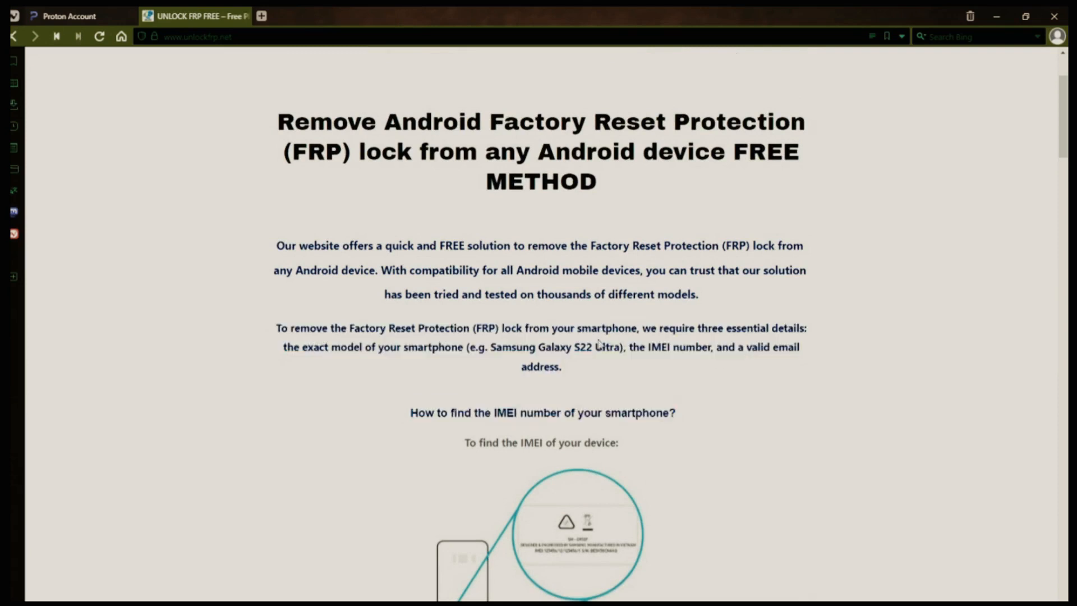
scroll("down", 3)
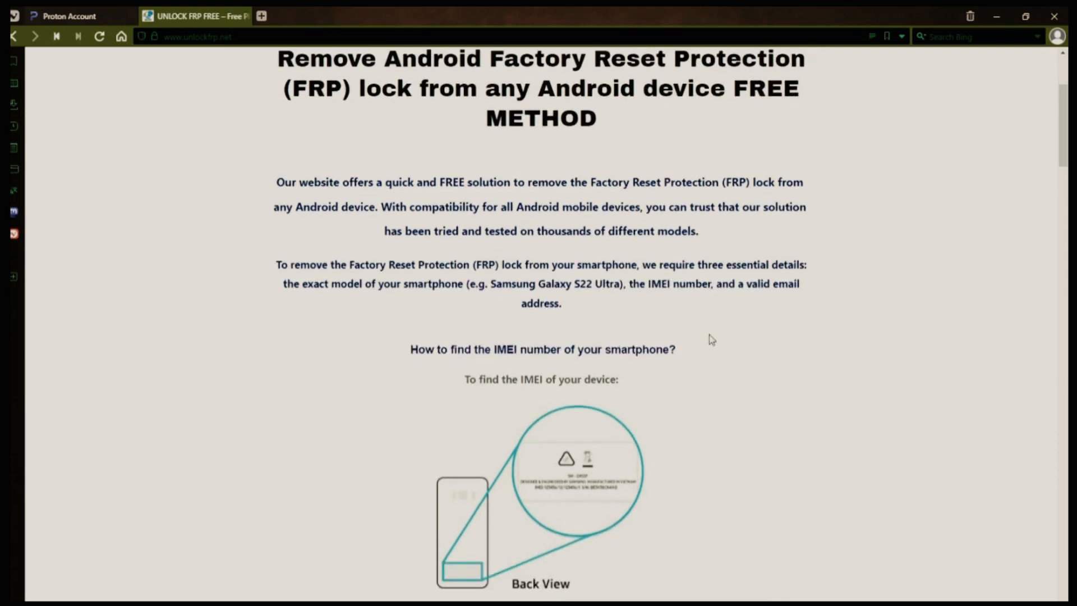
scroll("down", 3)
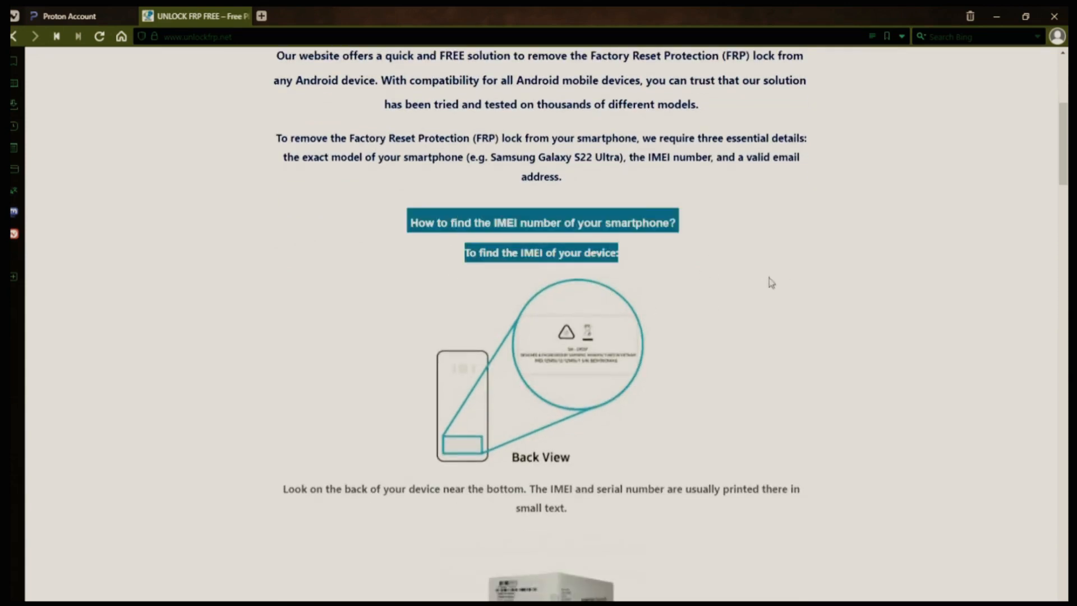
scroll("down", 3)
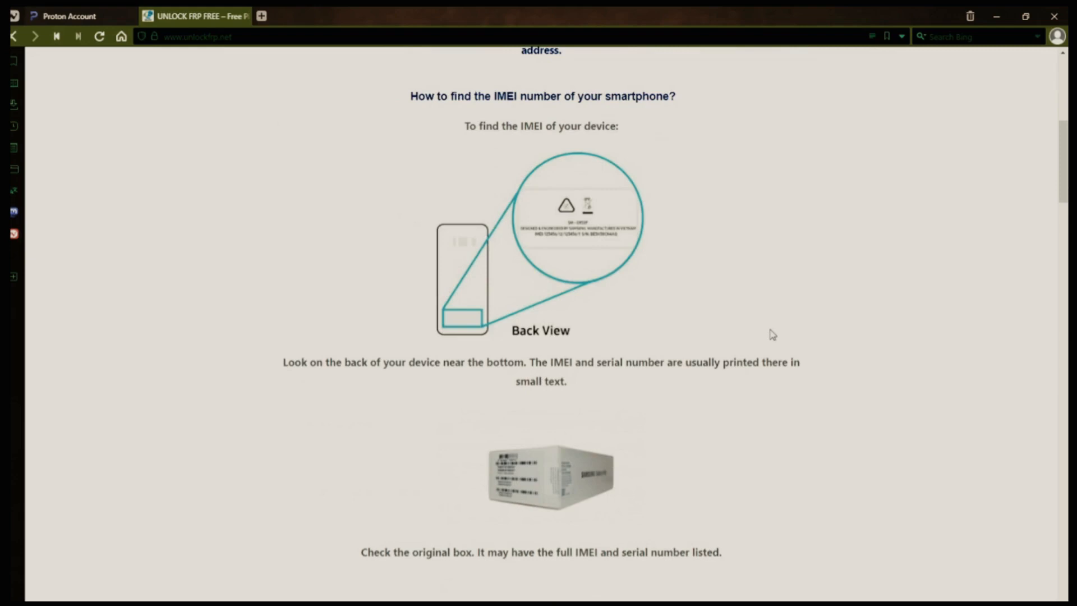
left_click_drag(283, 362, 579, 362)
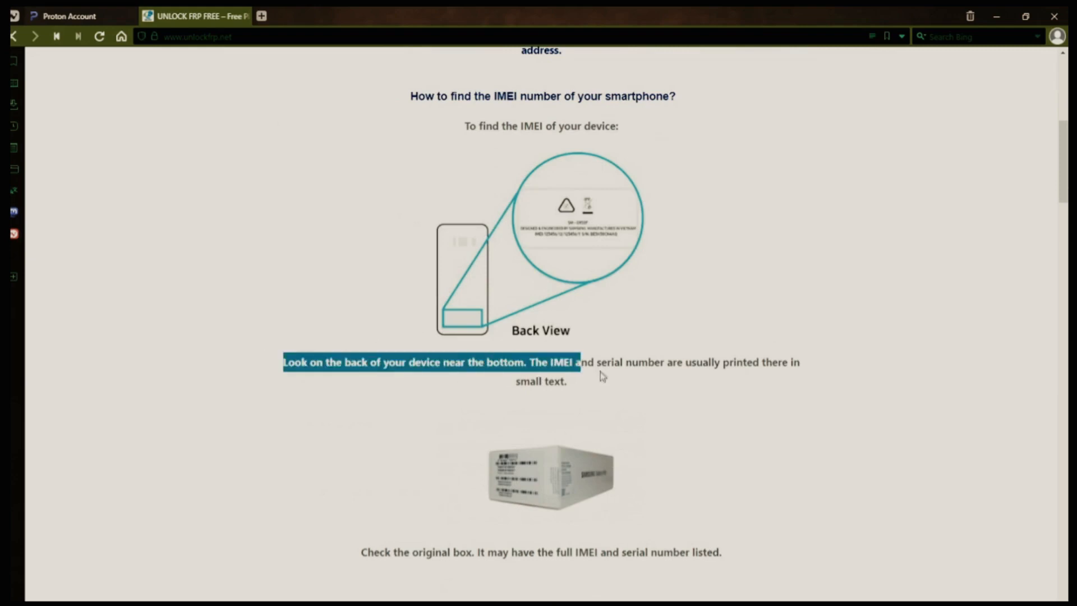
left_click_drag(603, 376, 567, 382)
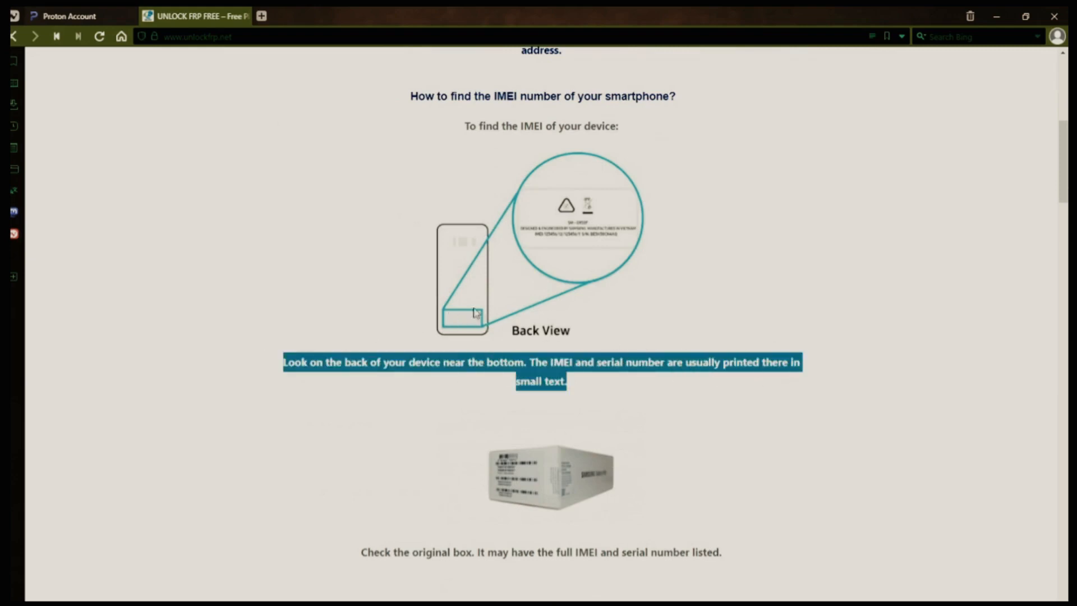
Continue through the IMEI tips and highlight the warning about phones without removable batteries.
scroll("down", 3)
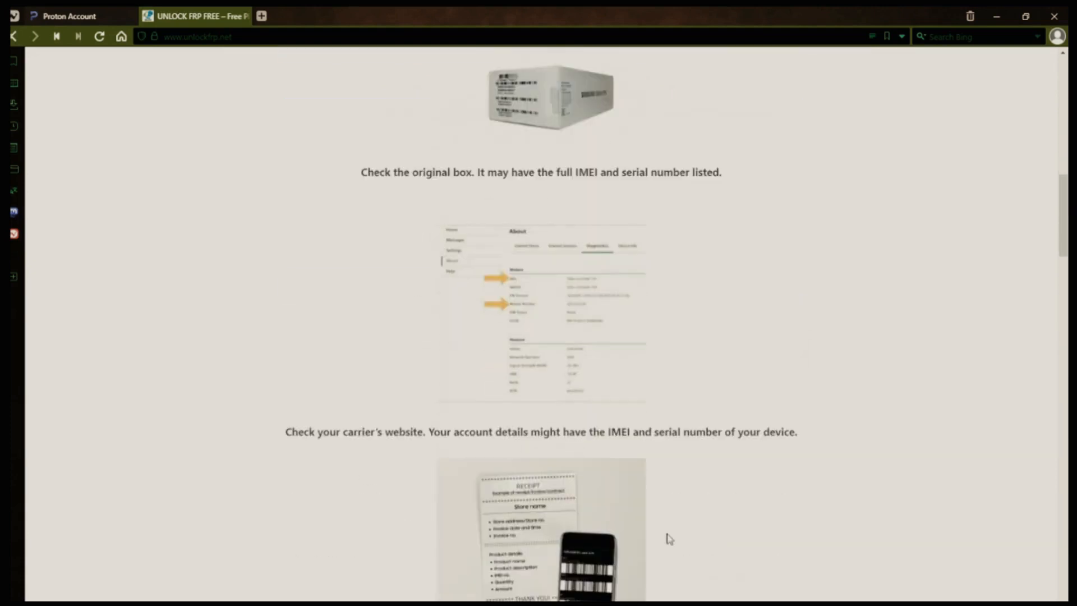
scroll("down", 3)
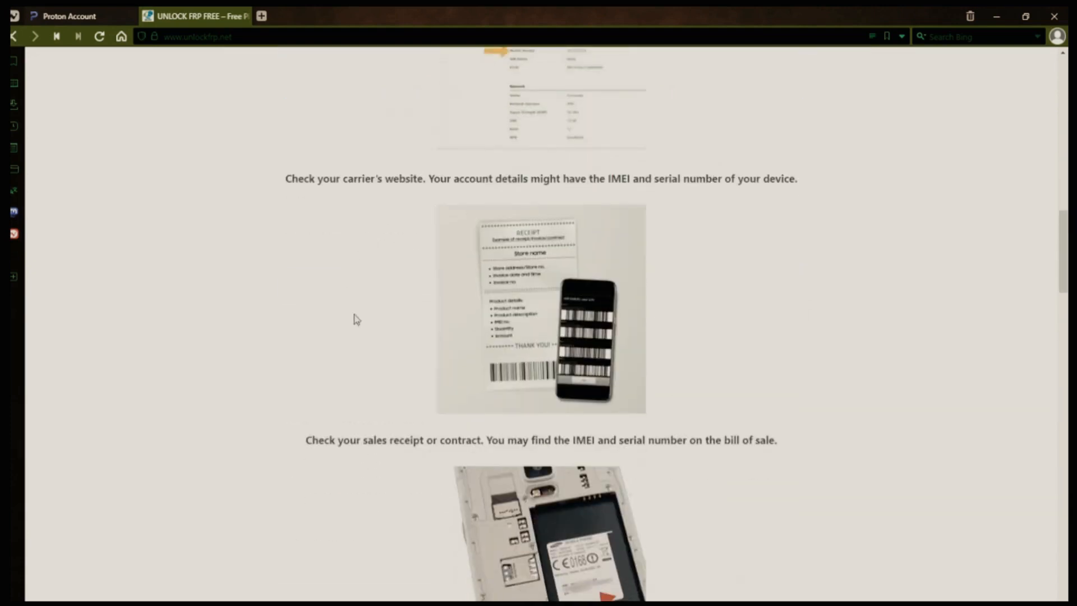
scroll("down", 3)
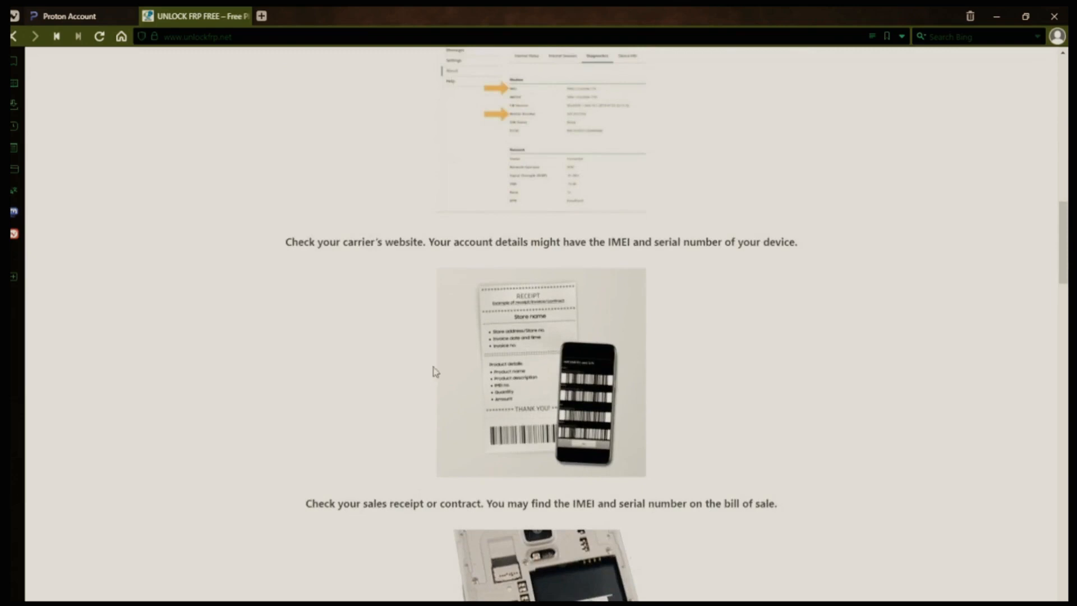
scroll("down", 3)
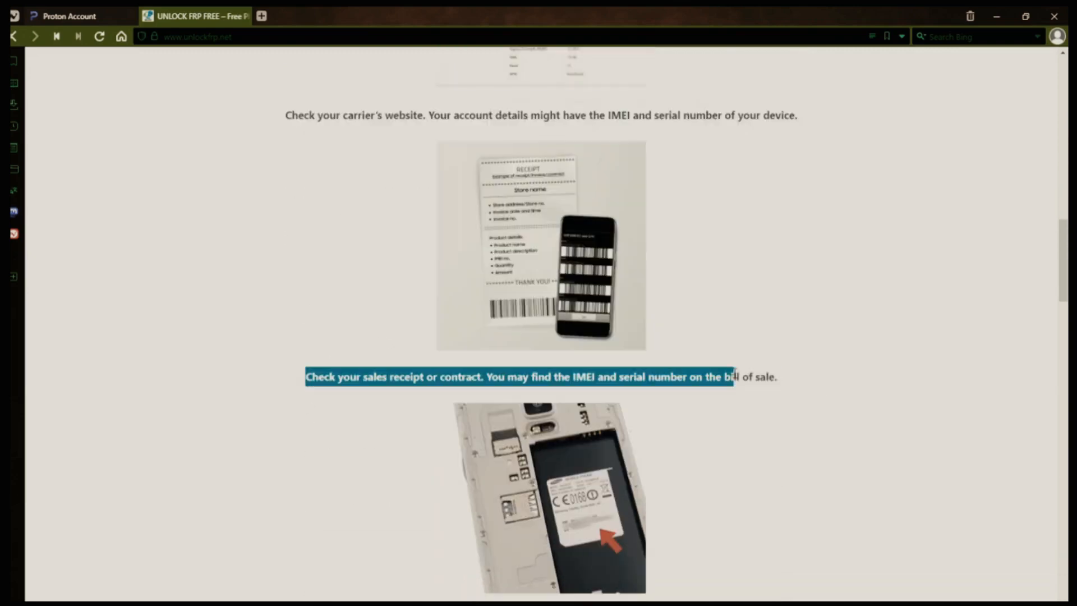
scroll("down", 3)
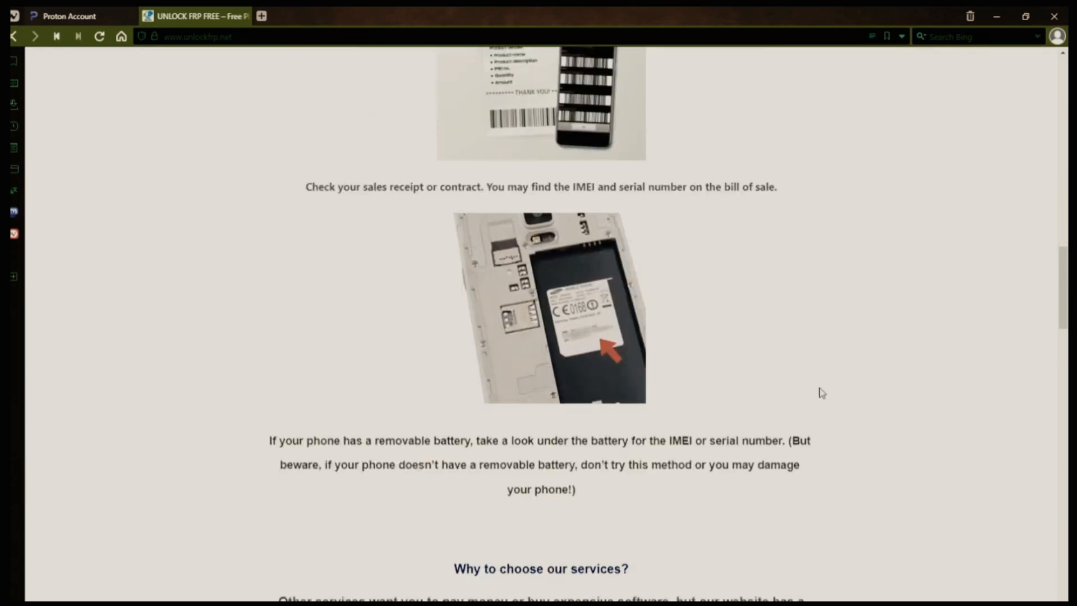
scroll("down", 3)
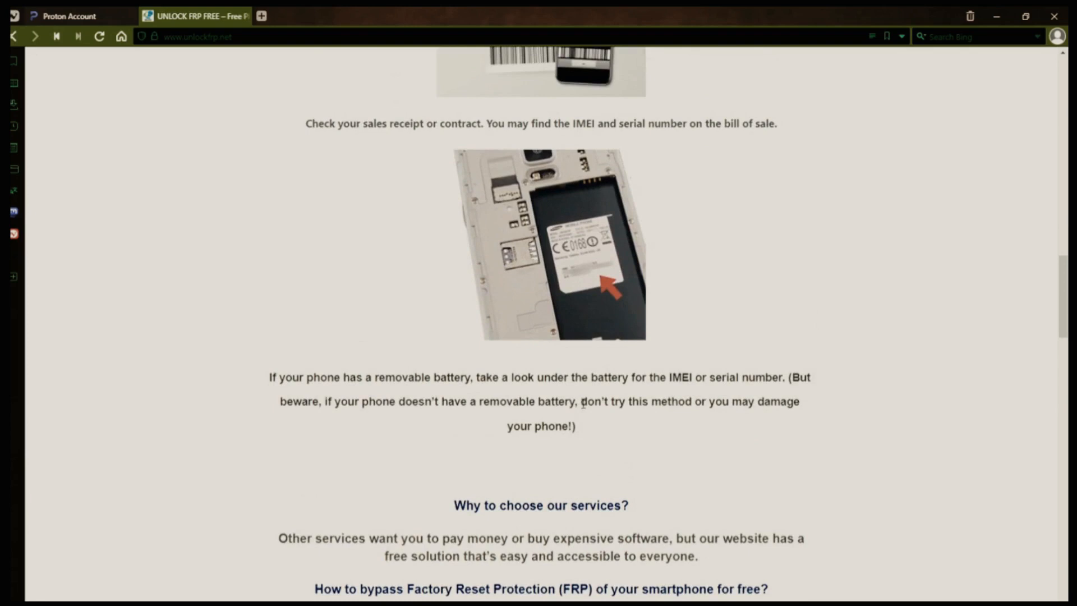
left_click_drag(581, 402, 575, 426)
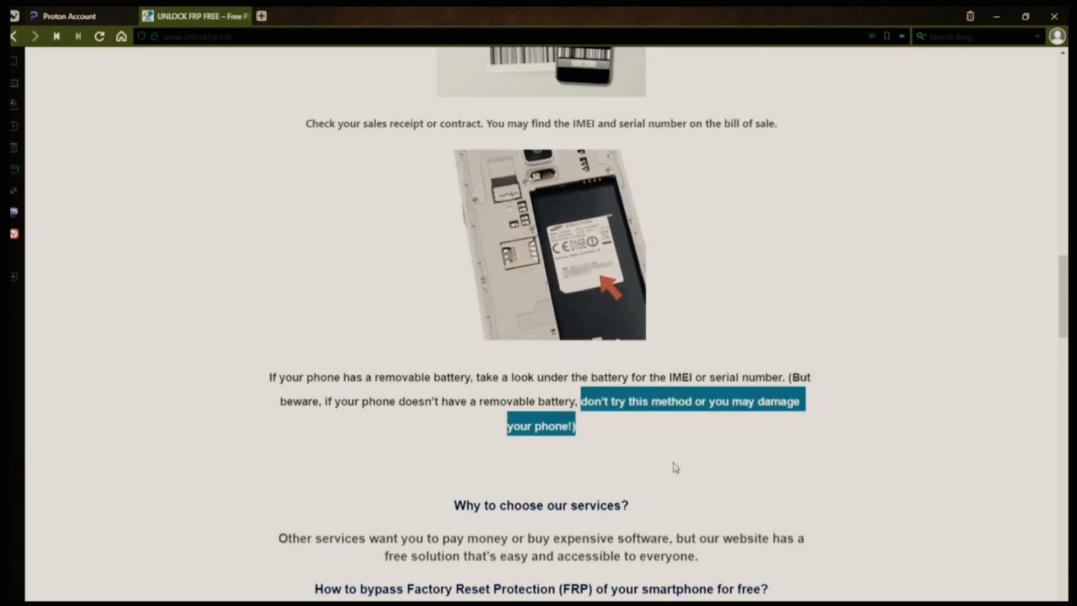
Scroll further down until the empty FRP removal request form is back in view.
scroll("down", 3)
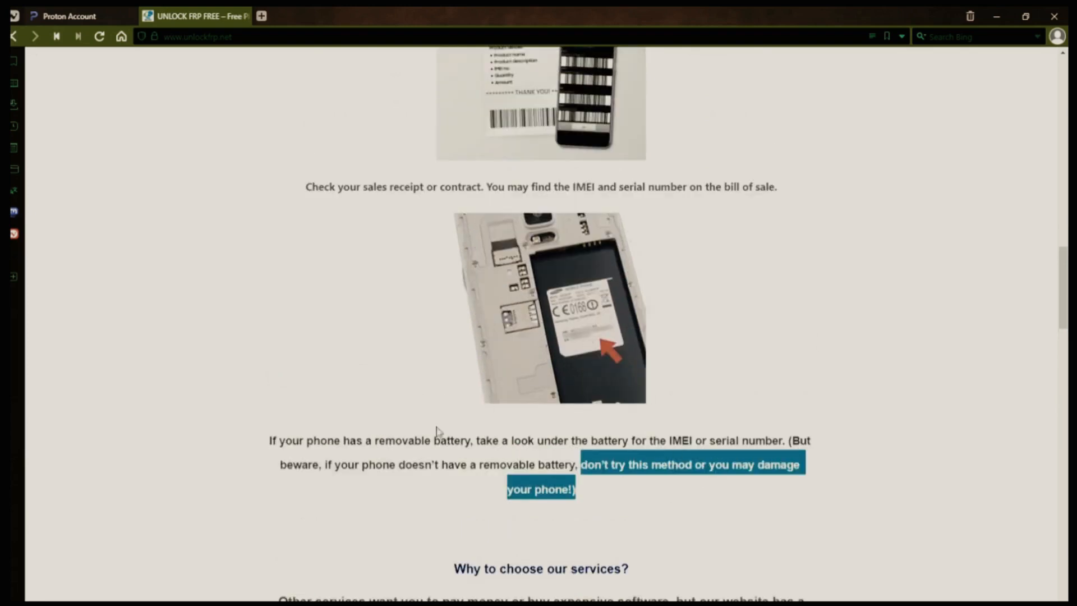
scroll("down", 3)
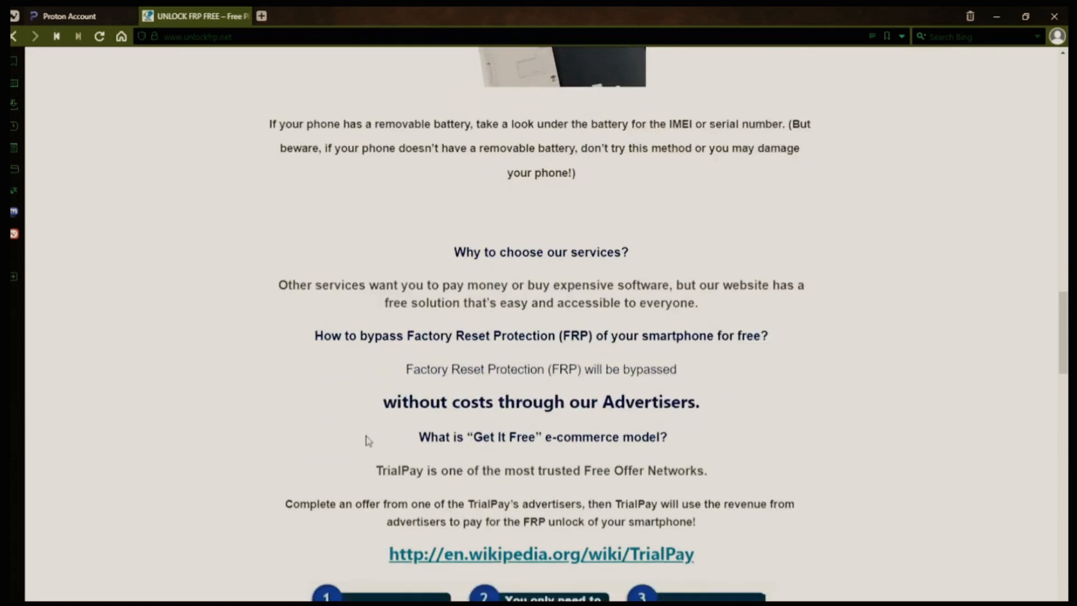
scroll("down", 3)
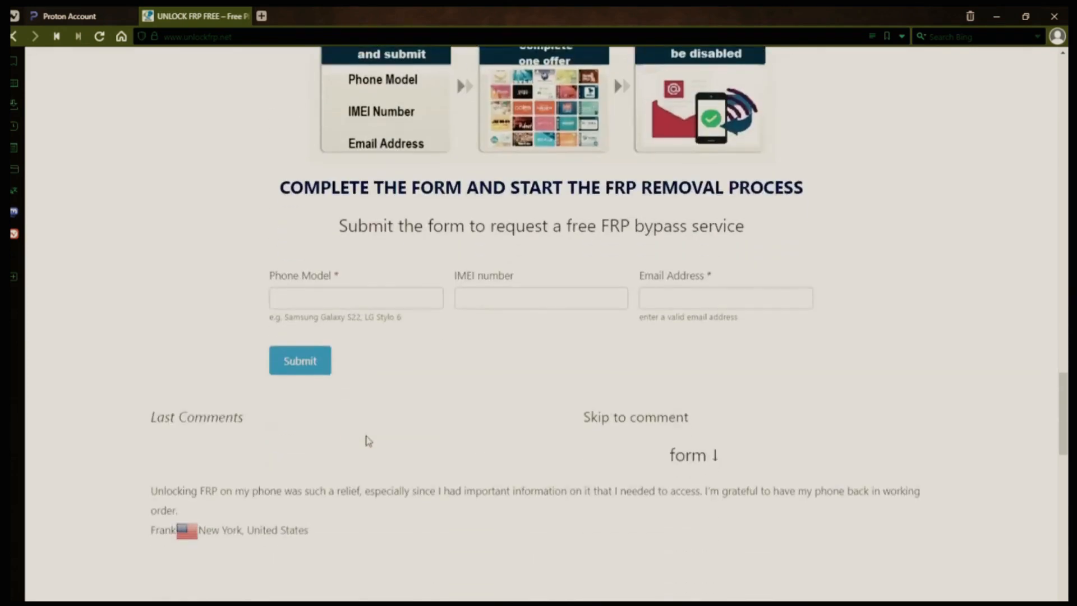
scroll("down", 3)
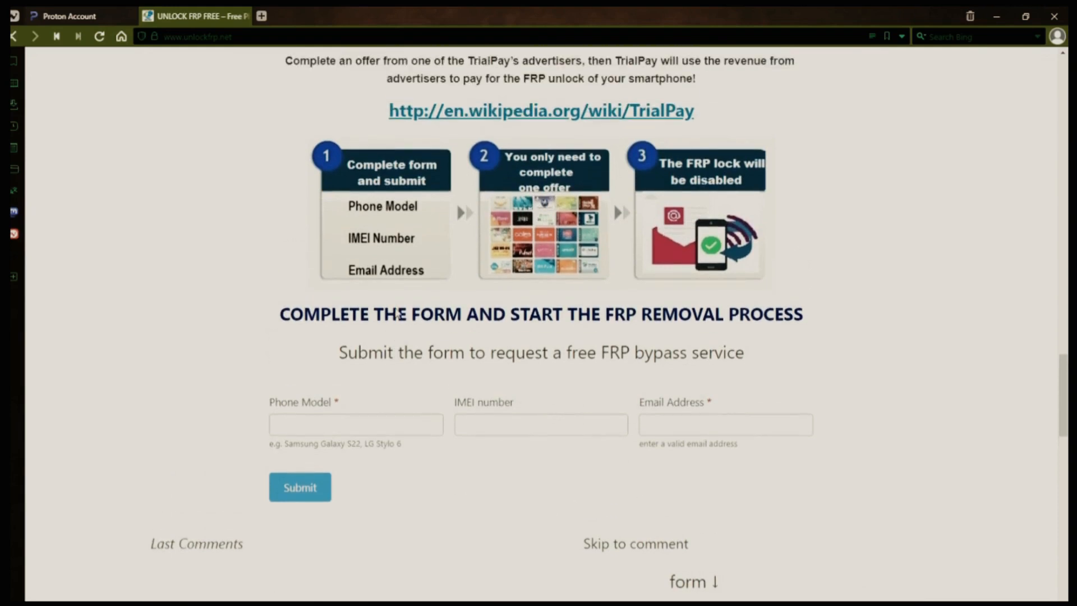
mouse_move(124, 409)
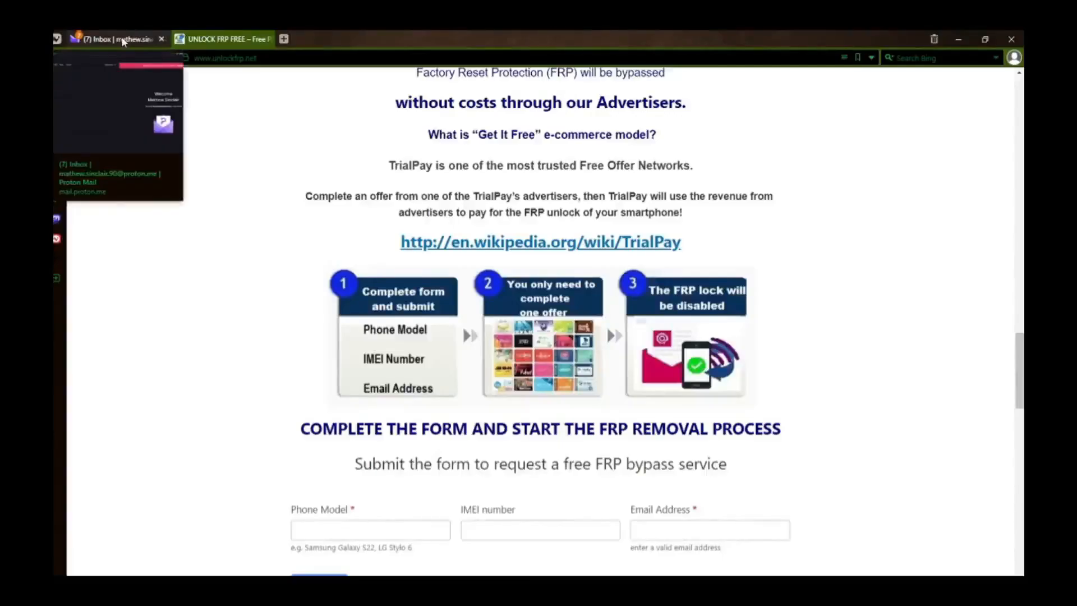
left_click(110, 38)
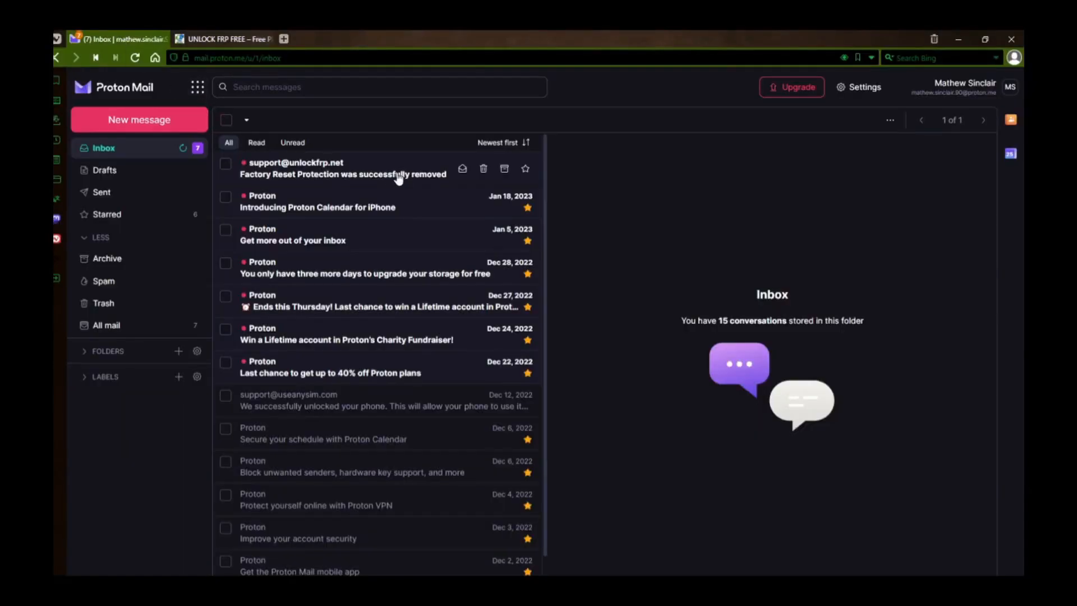
mouse_move(282, 171)
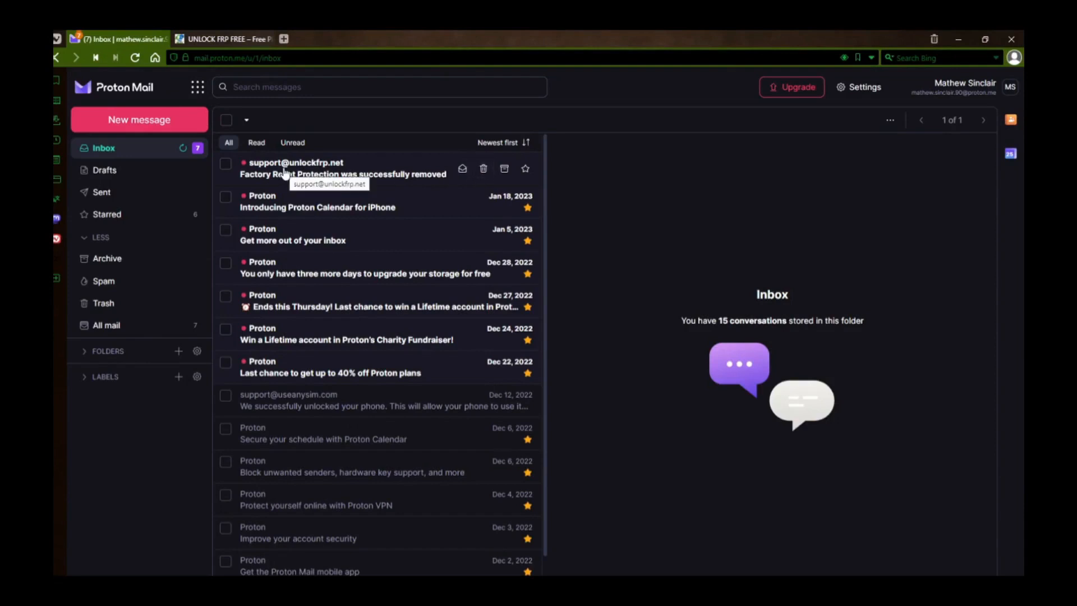
left_click(341, 174)
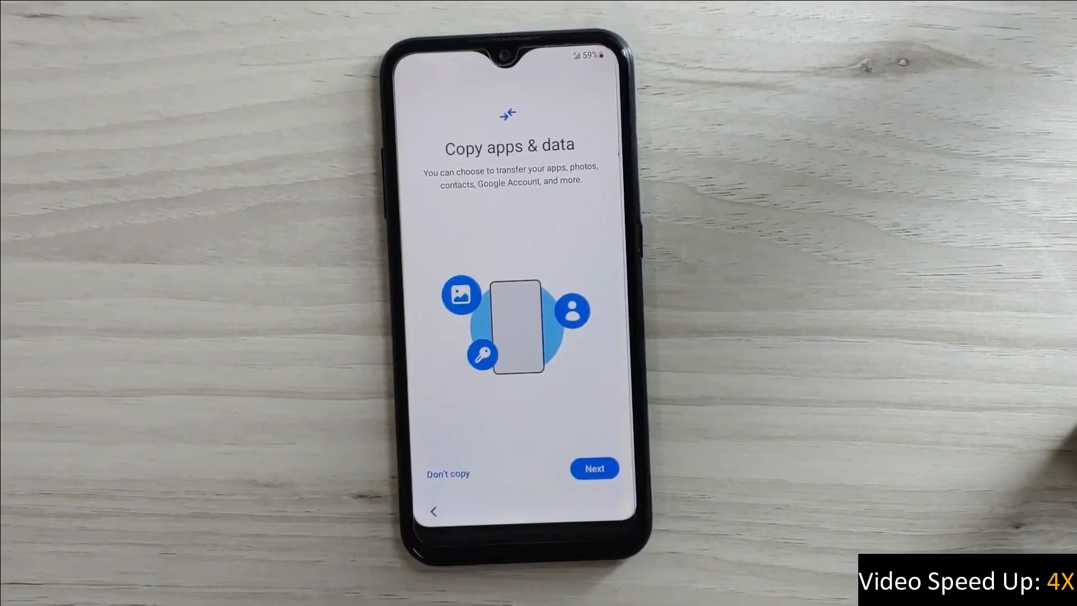
Skip data copy, accept date/time, diagnostics and Verizon terms, skip screen protection and Samsung account.
left_click(593, 468)
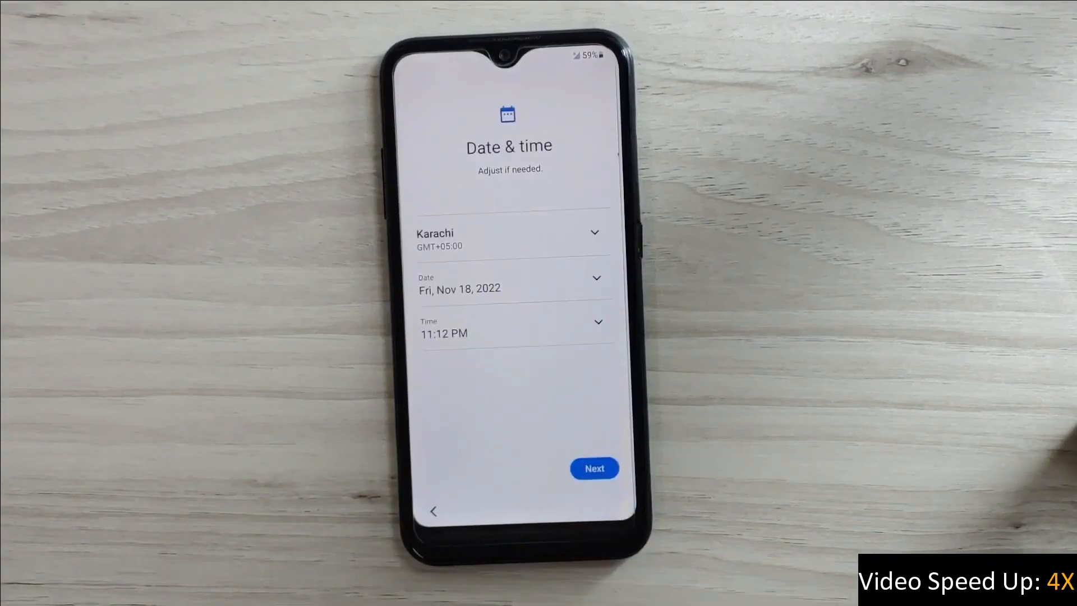
left_click(593, 468)
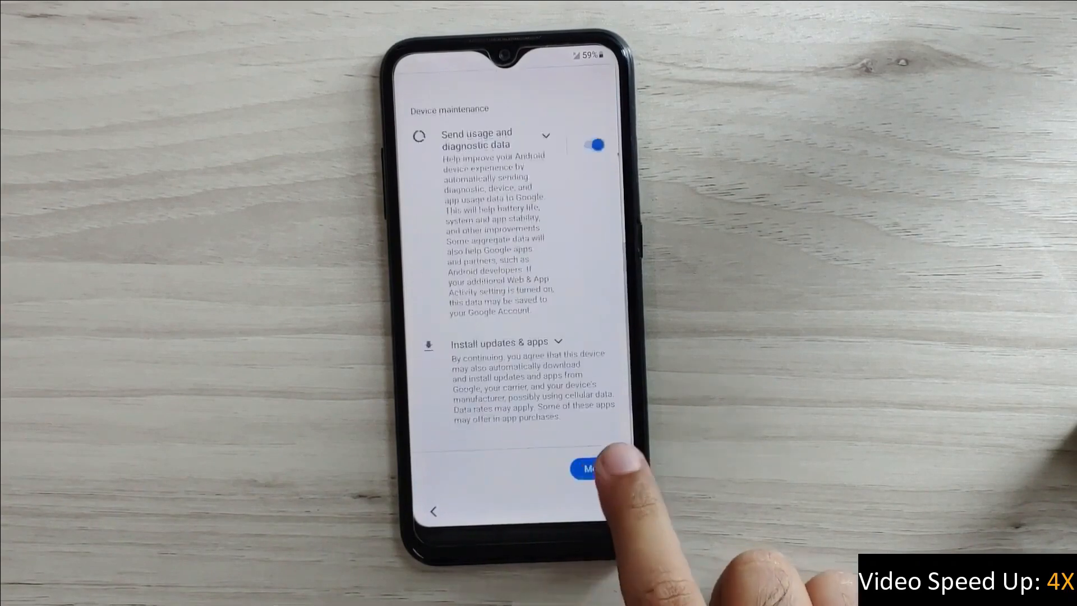
left_click(585, 469)
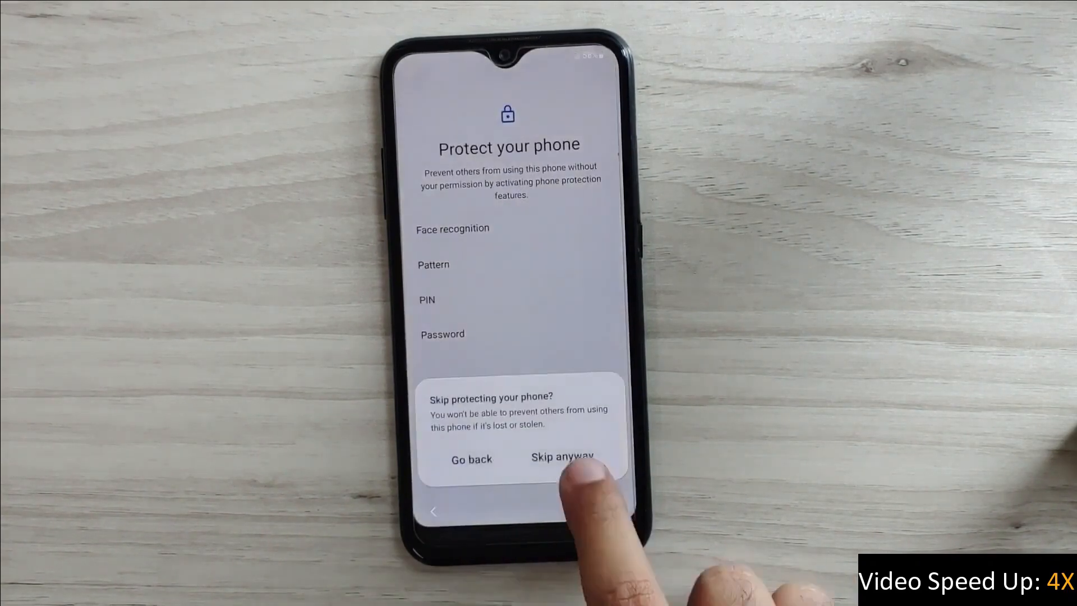
left_click(561, 457)
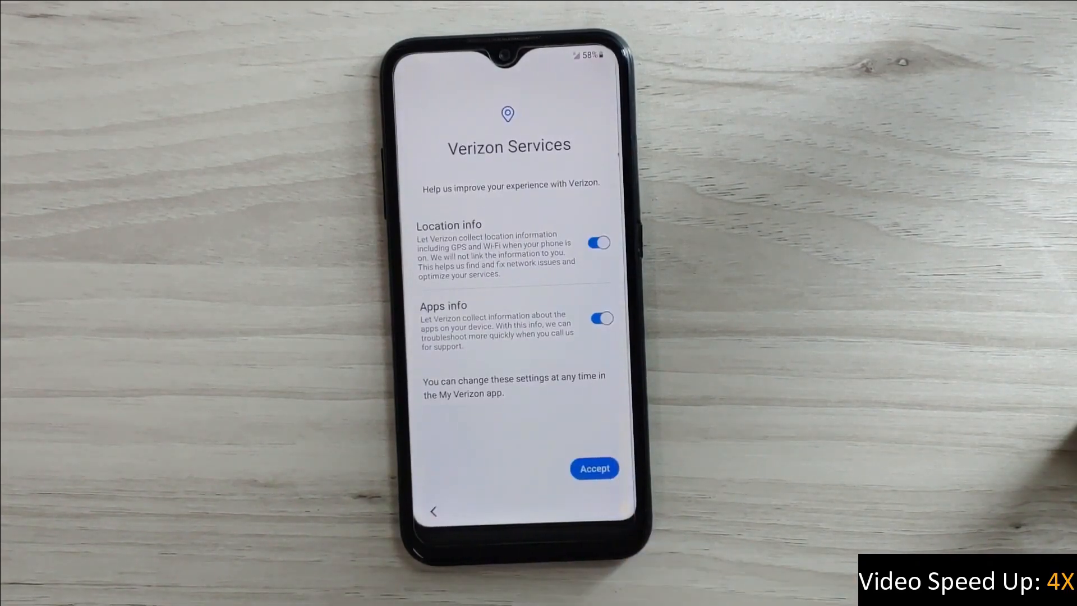
left_click(594, 467)
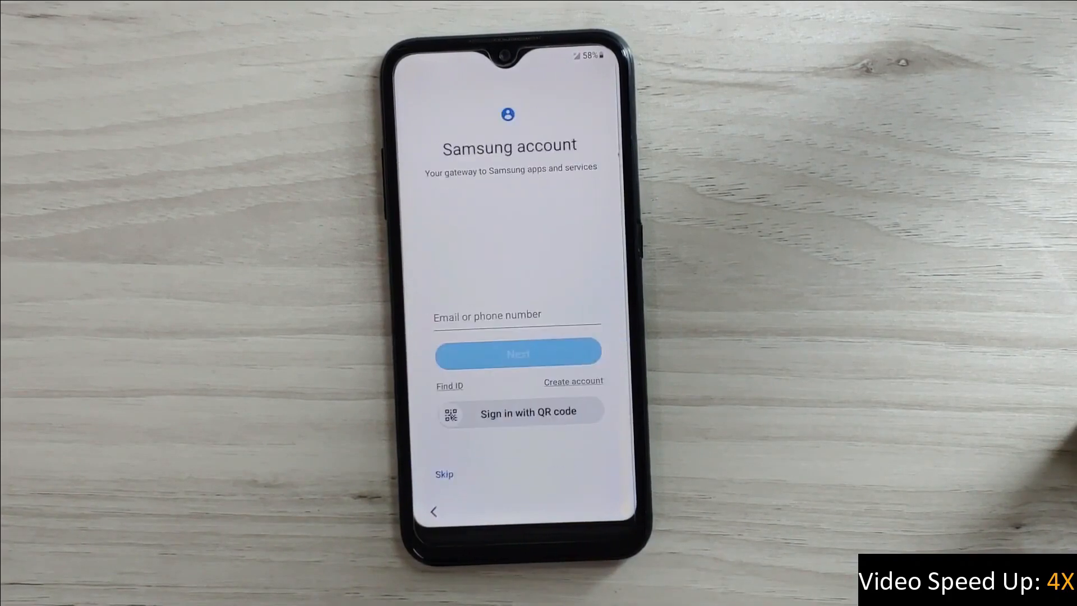
left_click(444, 474)
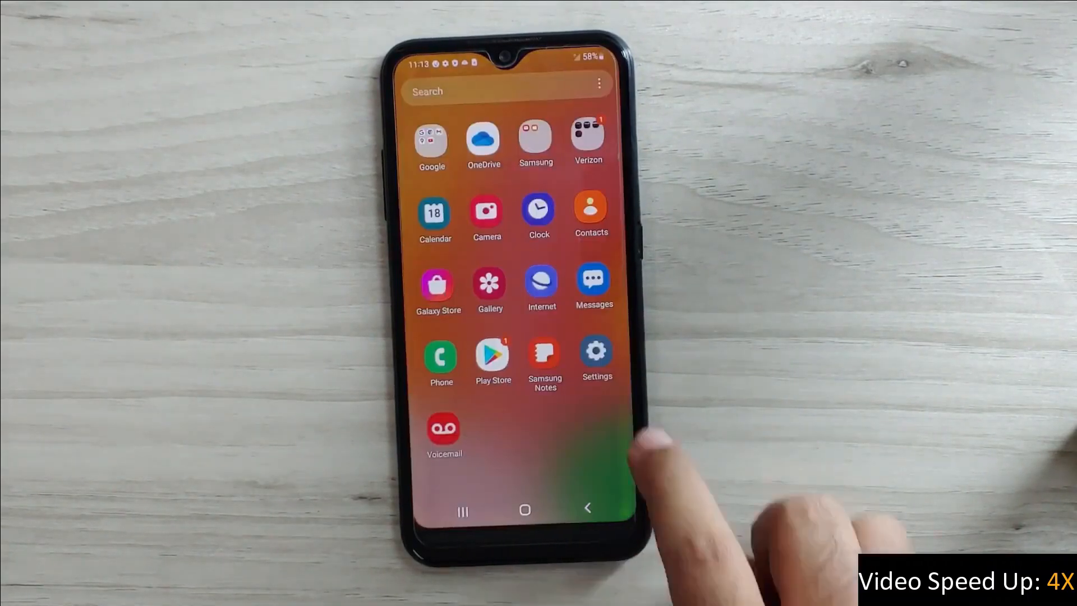
Enable developer mode from Settings' software information page, then return to the home screen.
left_click(595, 354)
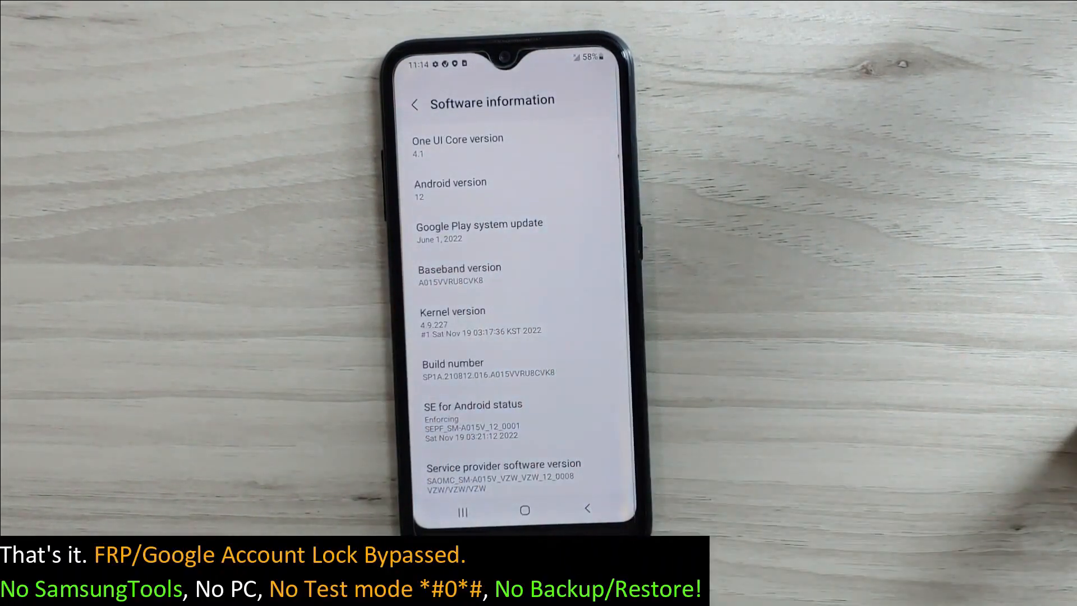
left_click(502, 372)
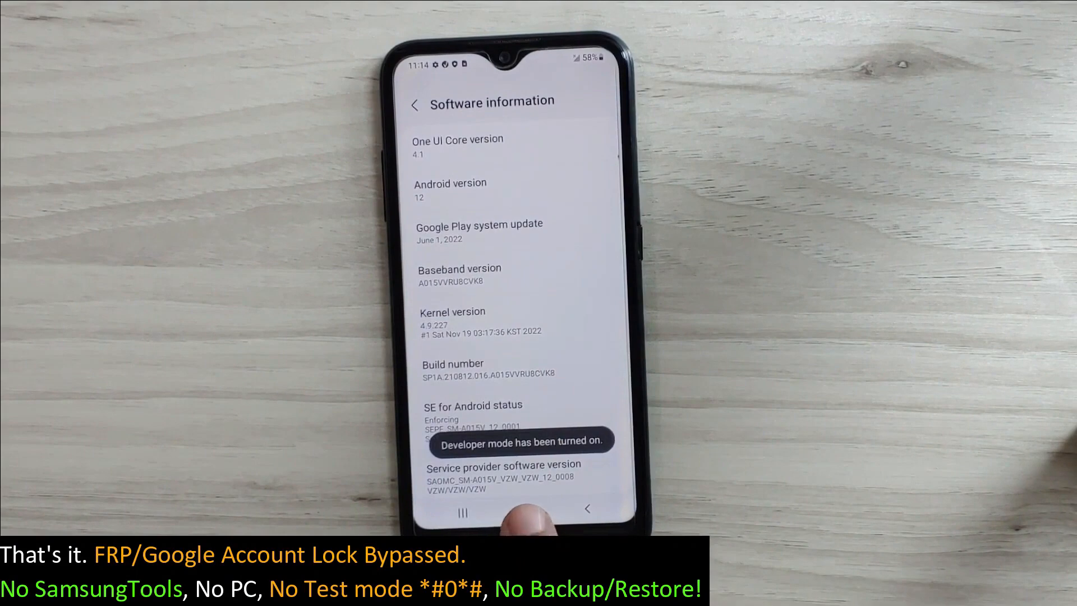
left_click(524, 510)
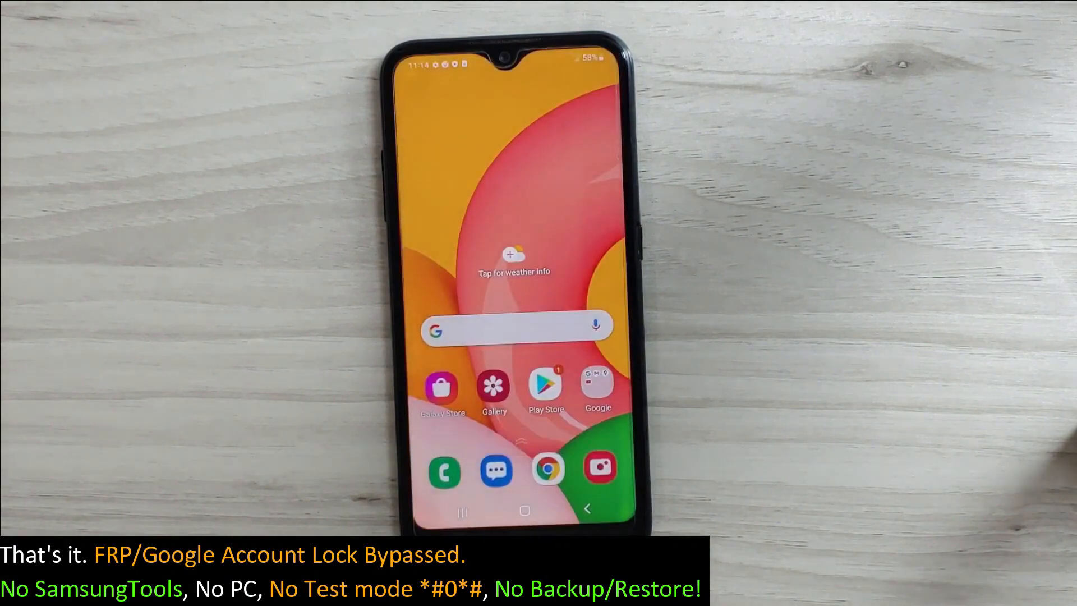